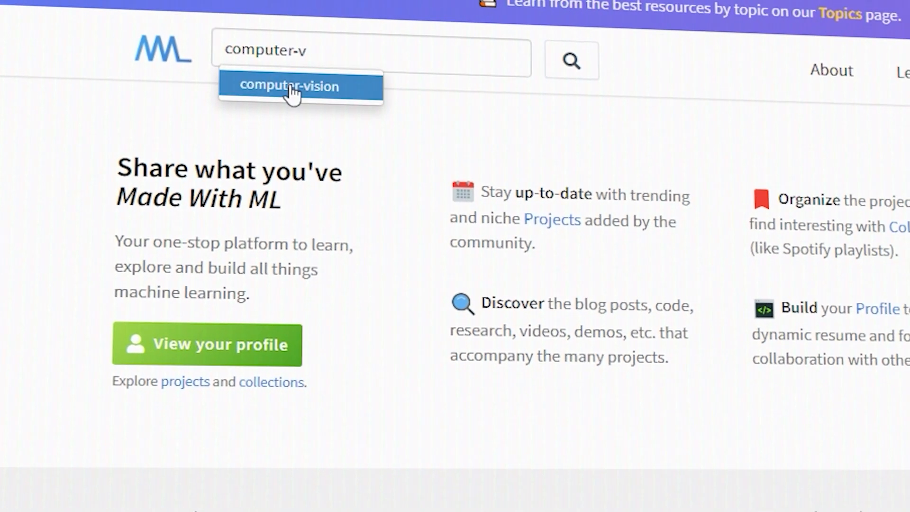
- Search by the computer-vision tag and scroll down through the matching results
click(290, 87)
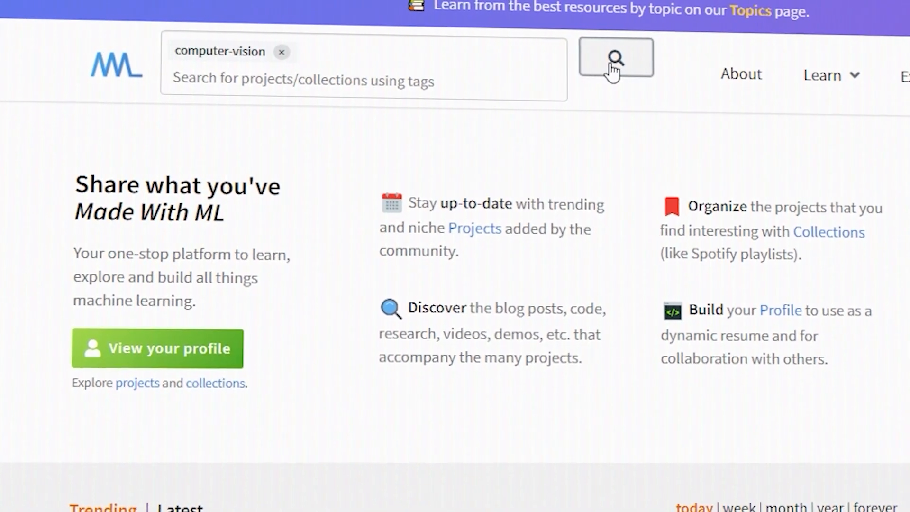
click(617, 59)
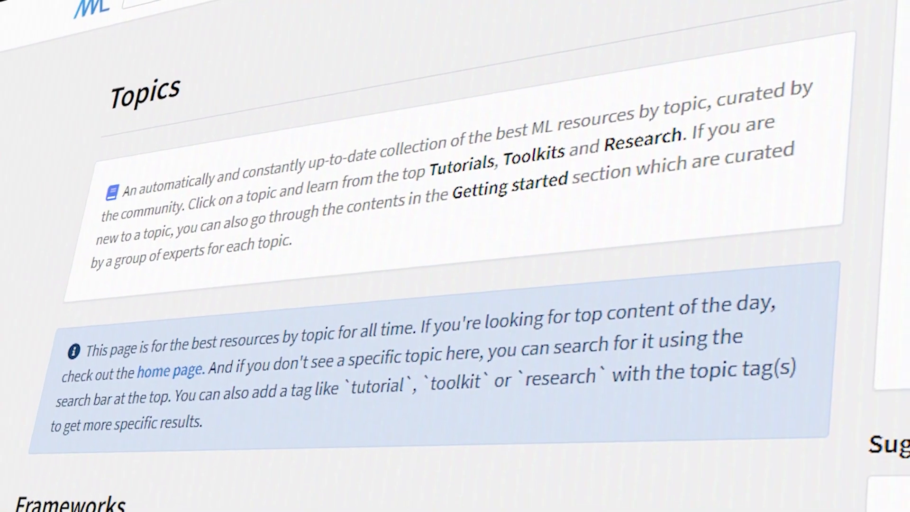
scroll(down, 3)
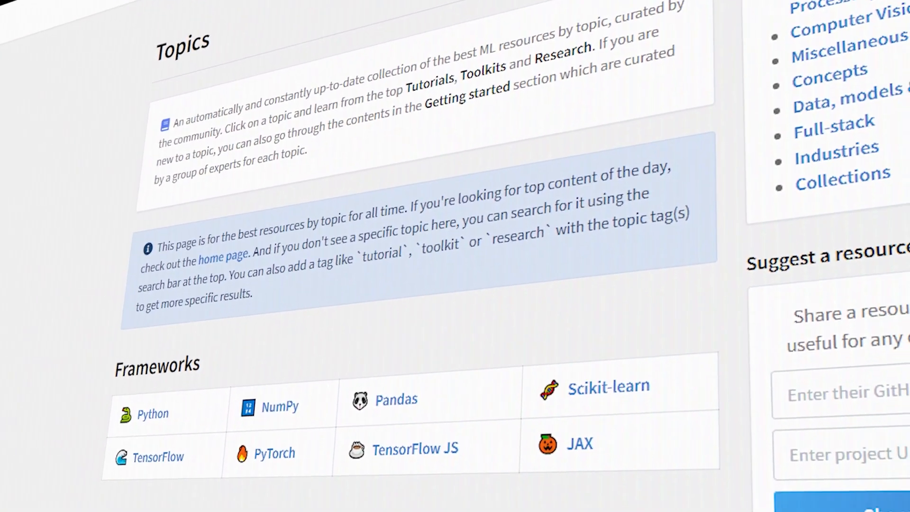
scroll(down, 3)
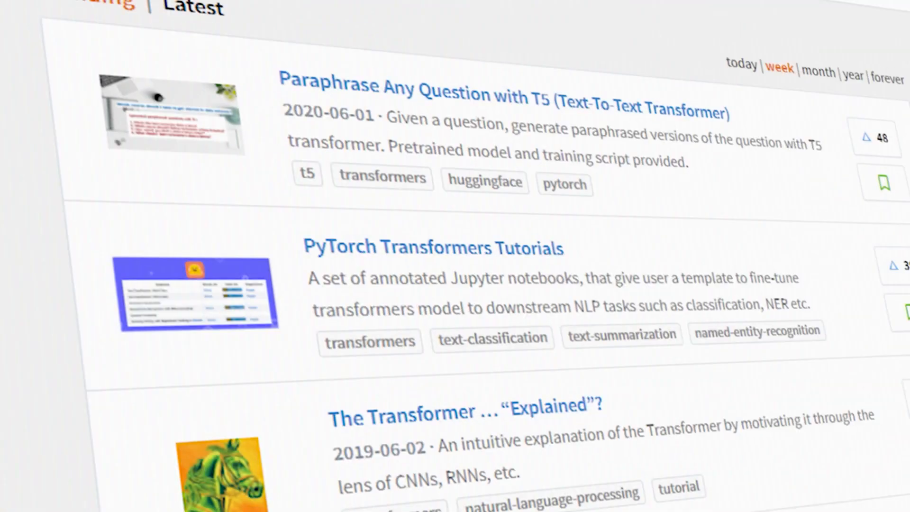
scroll(down, 3)
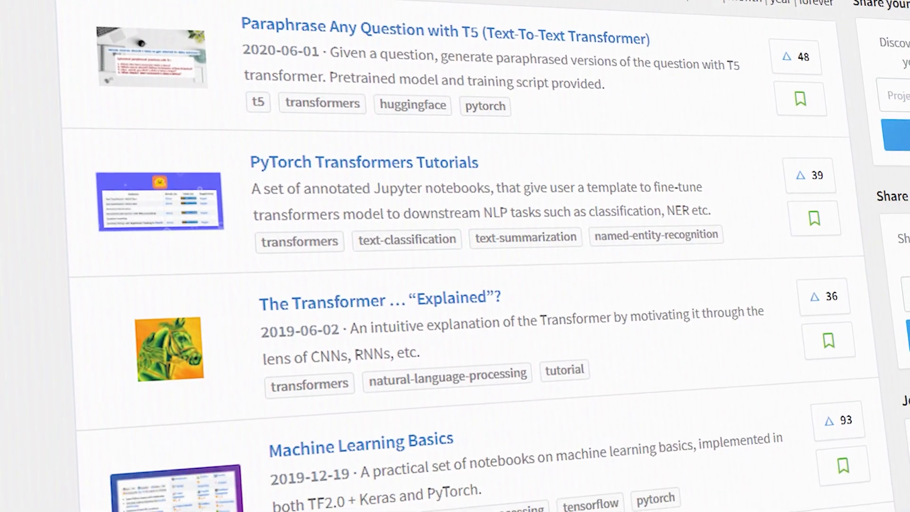
scroll(down, 3)
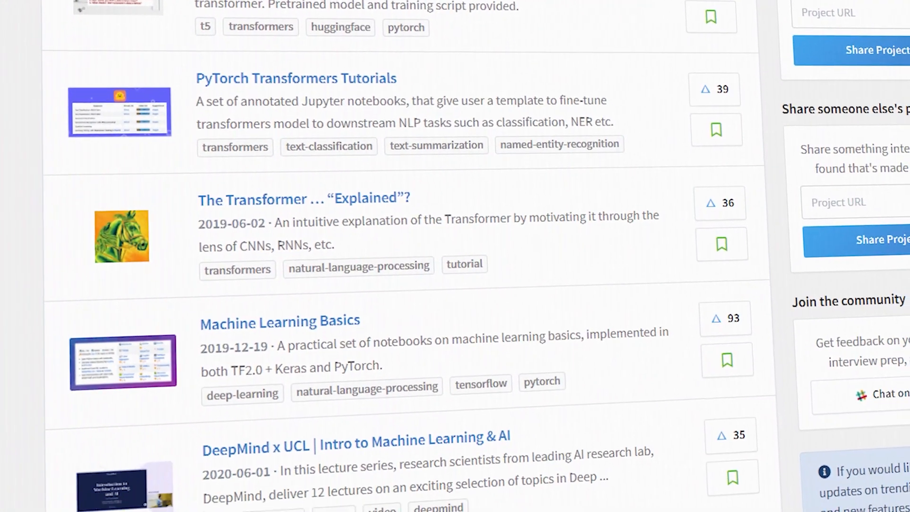
scroll(down, 3)
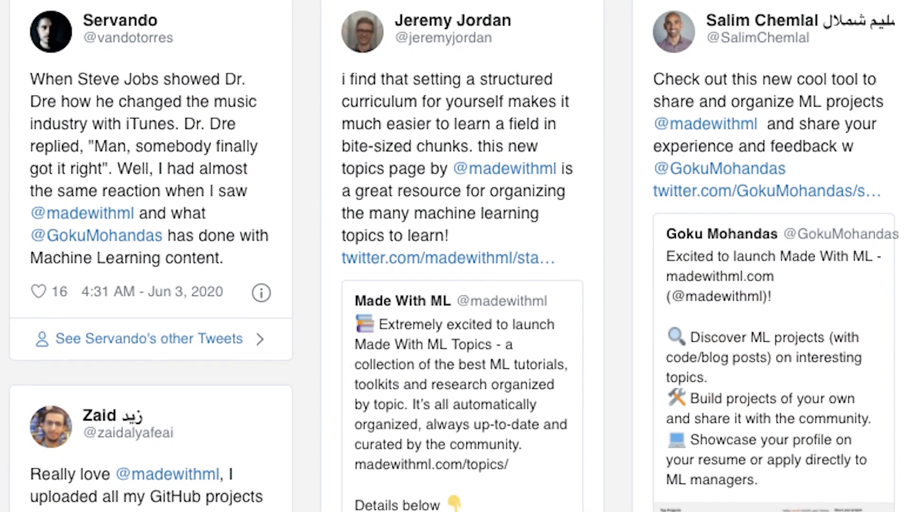
scroll(down, 3)
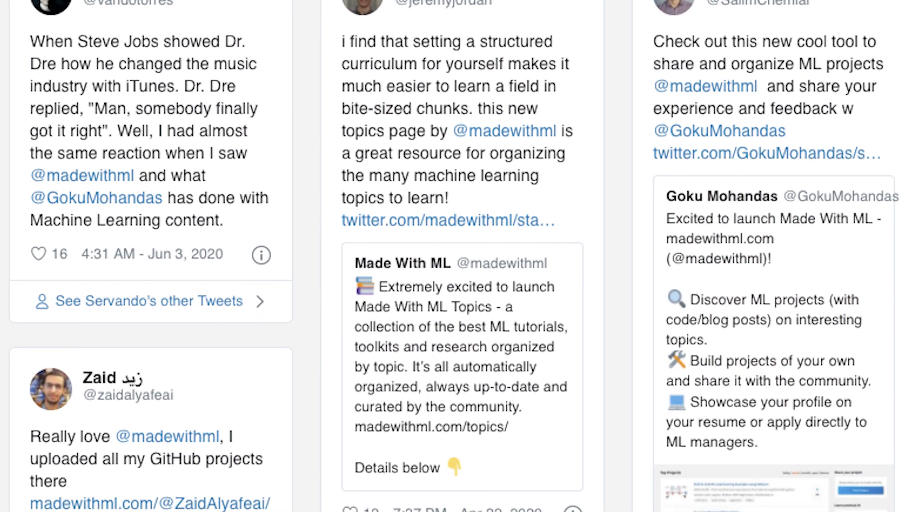
scroll(down, 3)
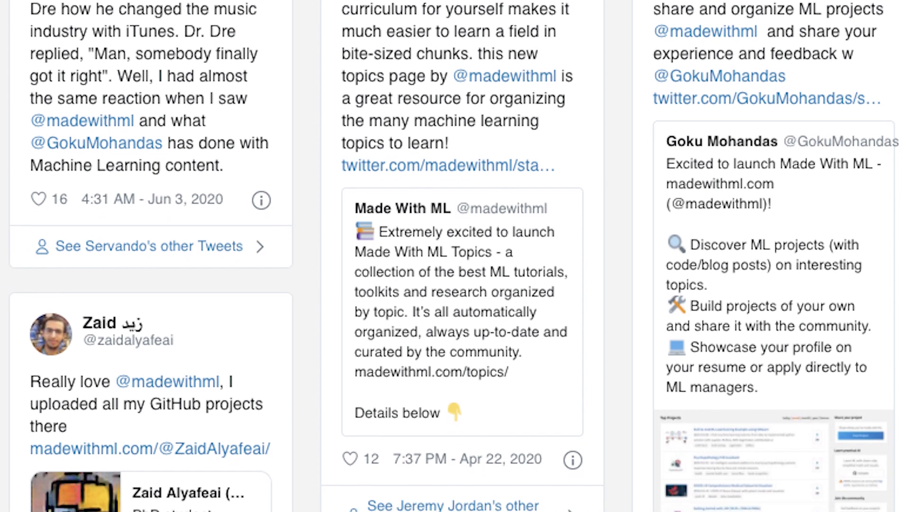
scroll(down, 3)
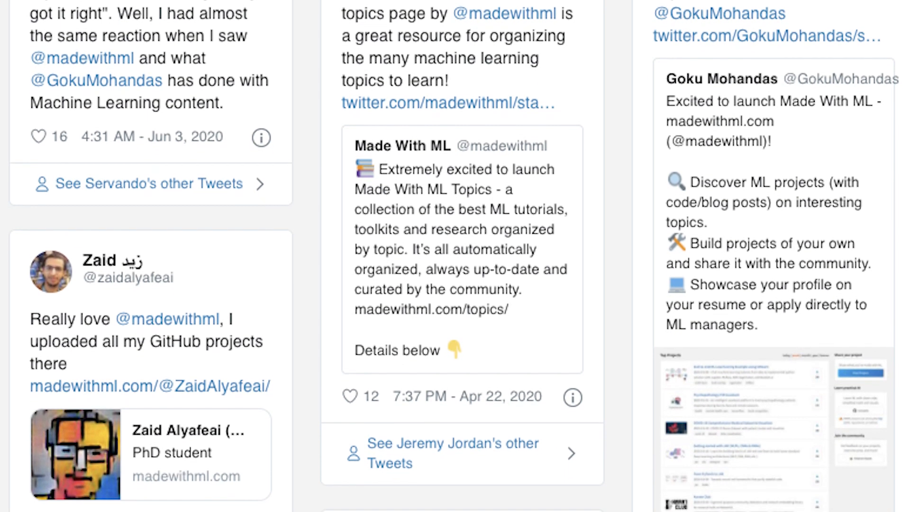
scroll(down, 3)
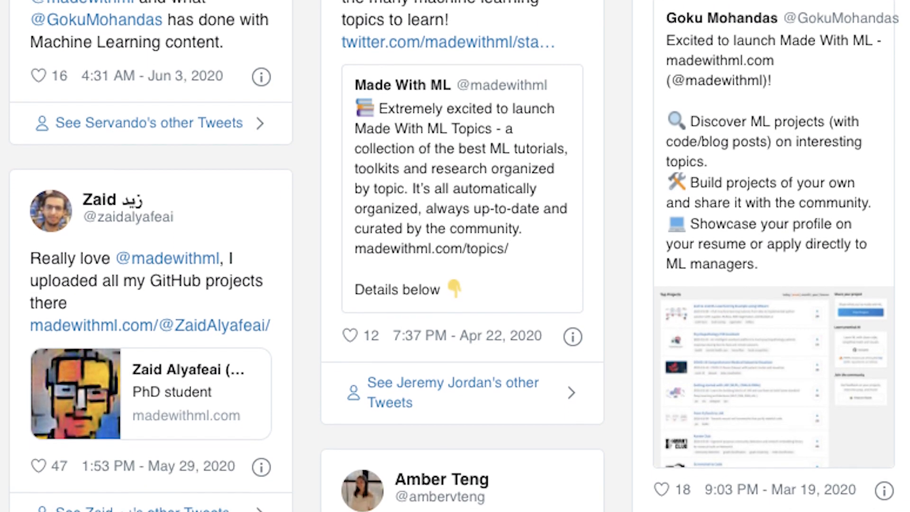
scroll(down, 3)
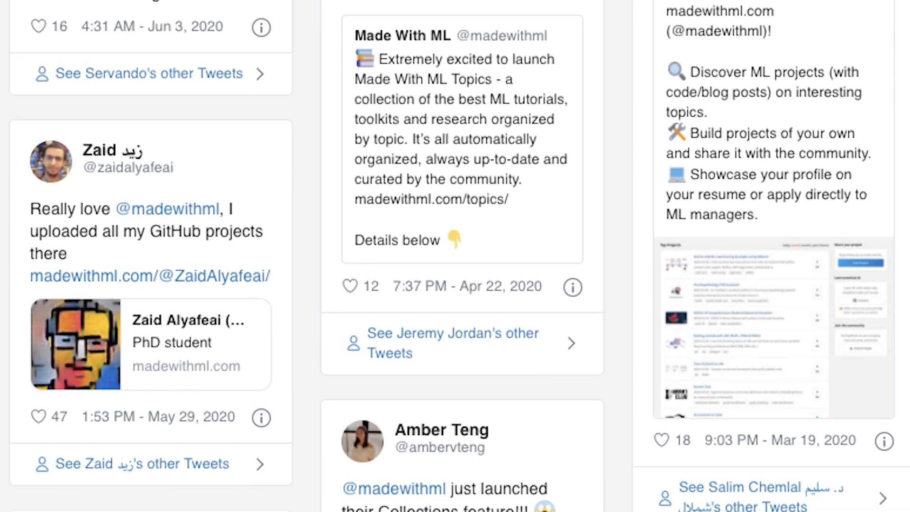
scroll(down, 3)
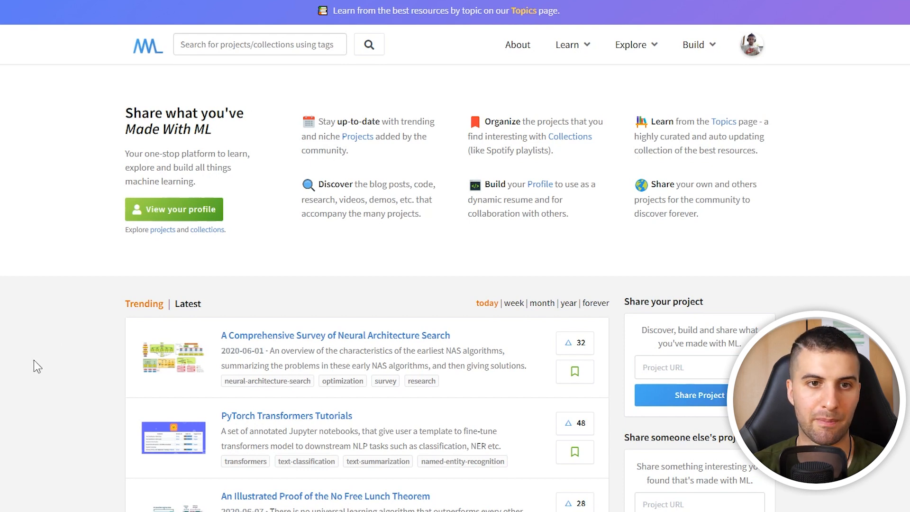
mouse_move(570, 174)
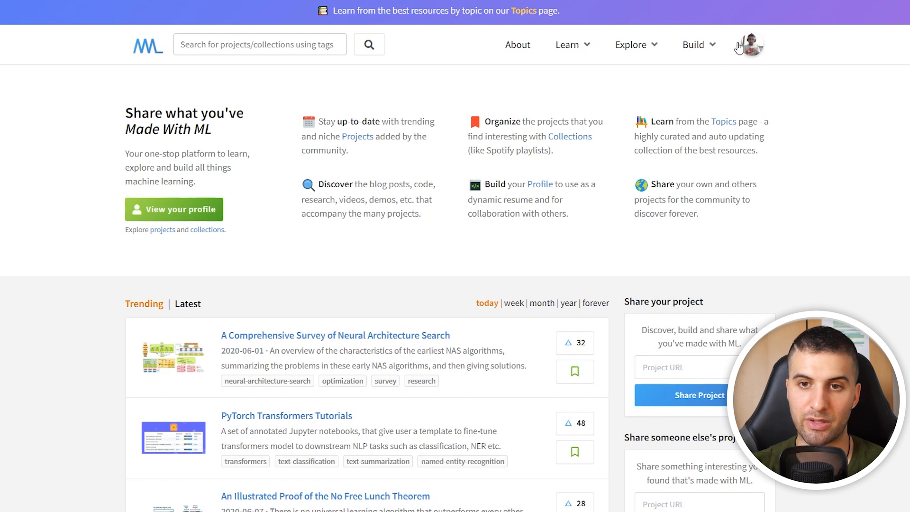
mouse_move(757, 70)
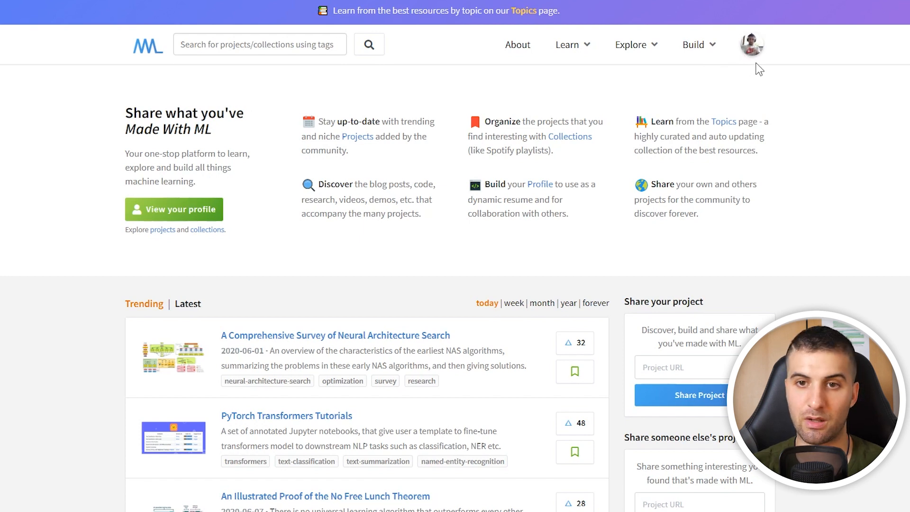
scroll(down, 3)
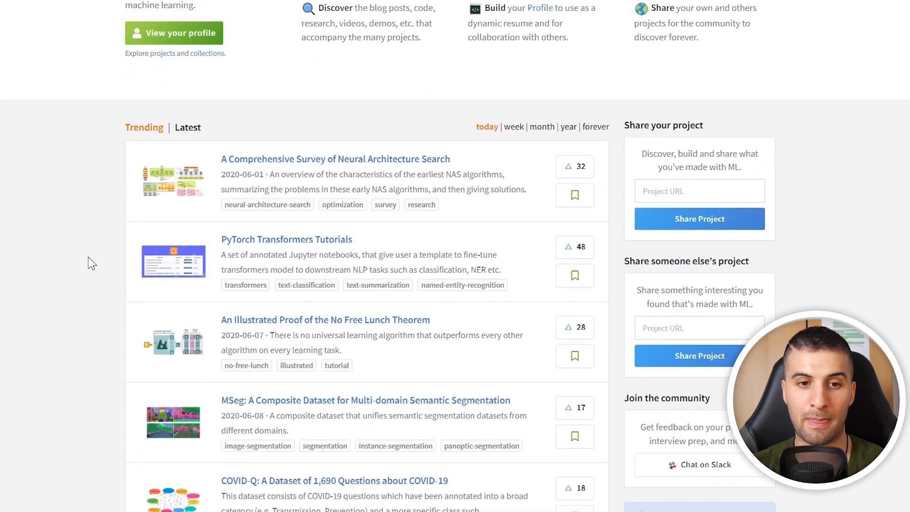
scroll(down, 3)
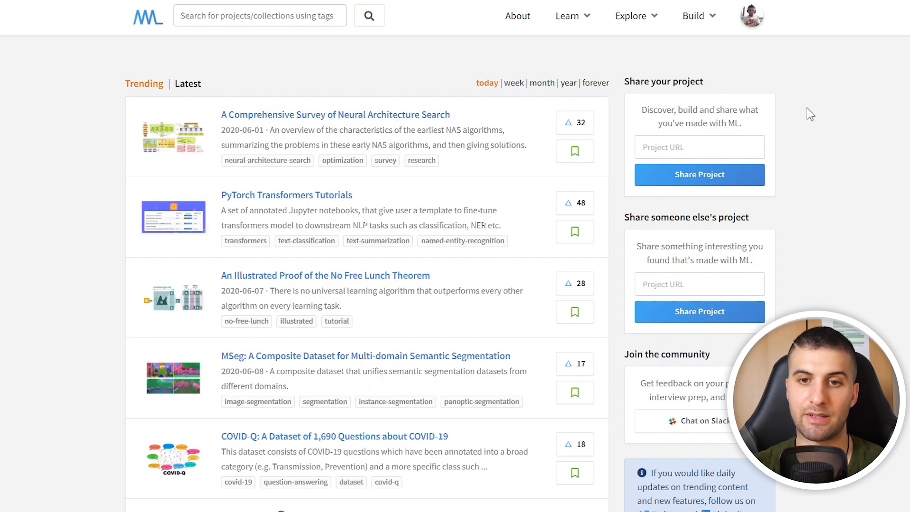
scroll(down, 3)
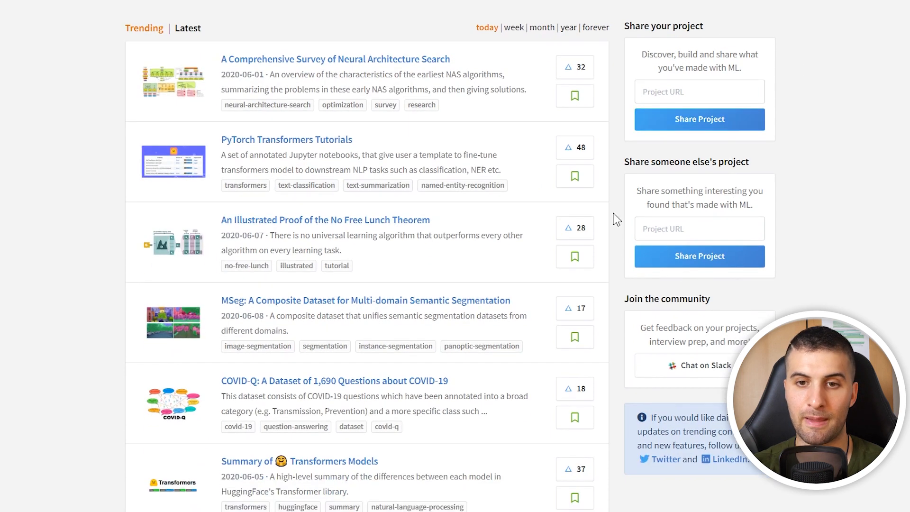
mouse_move(675, 291)
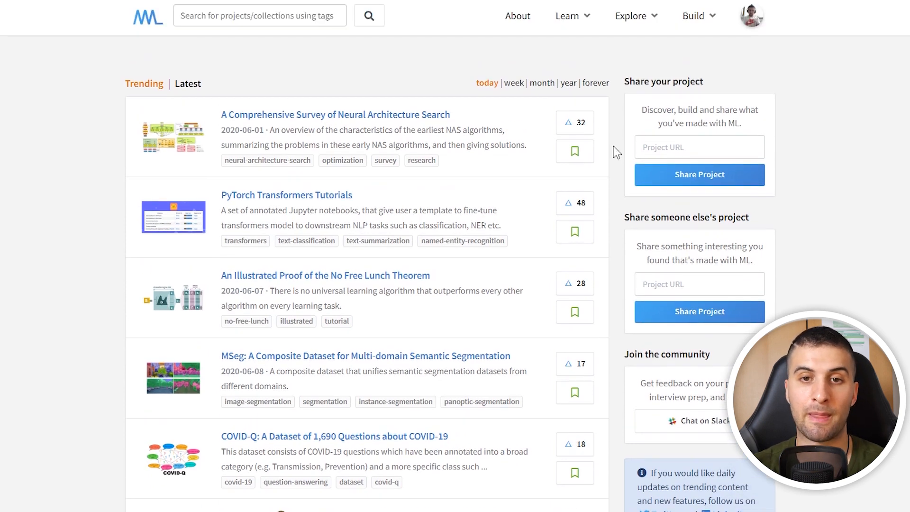
click(567, 16)
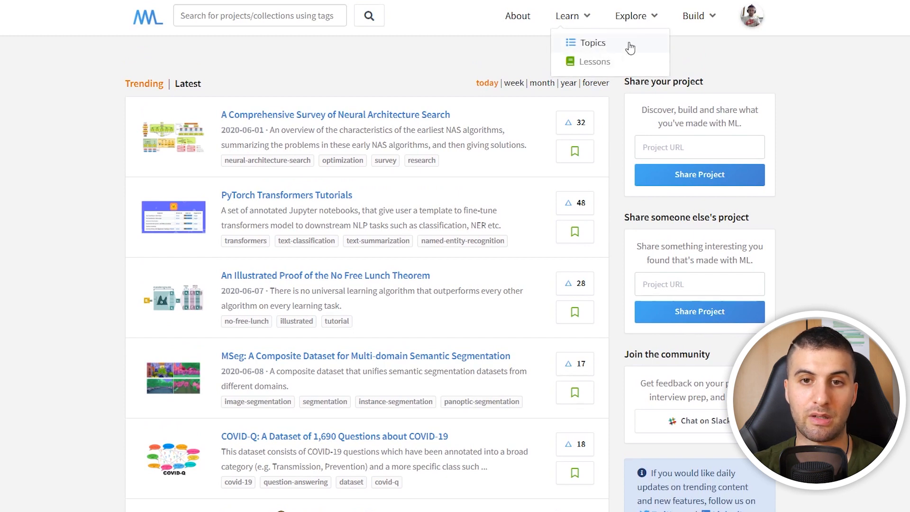
click(593, 43)
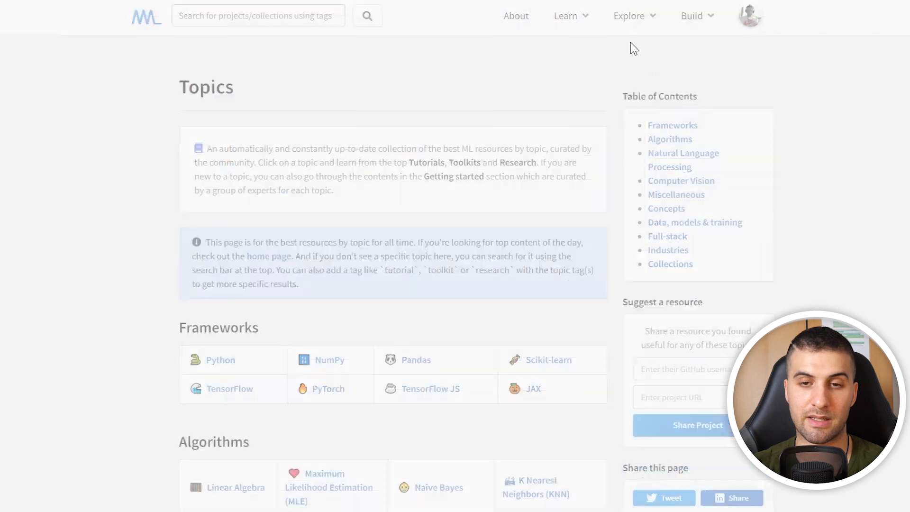
scroll(down, 3)
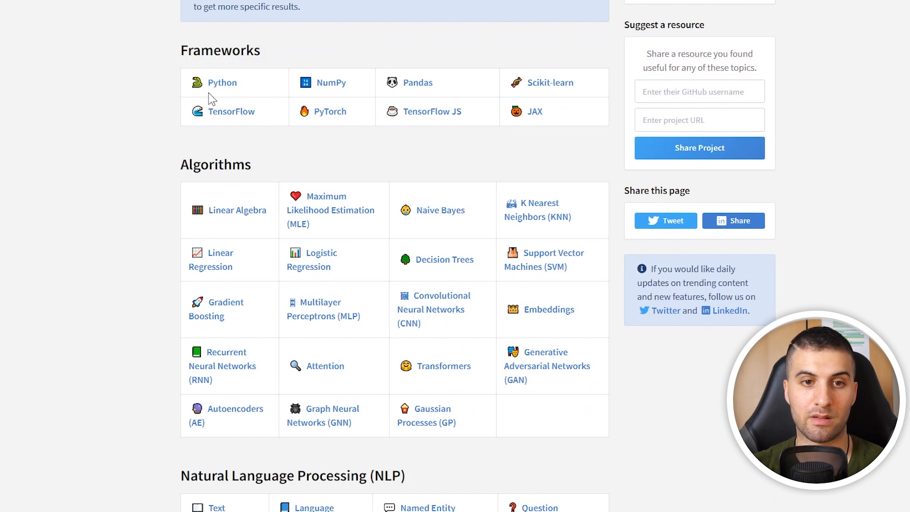
mouse_move(79, 197)
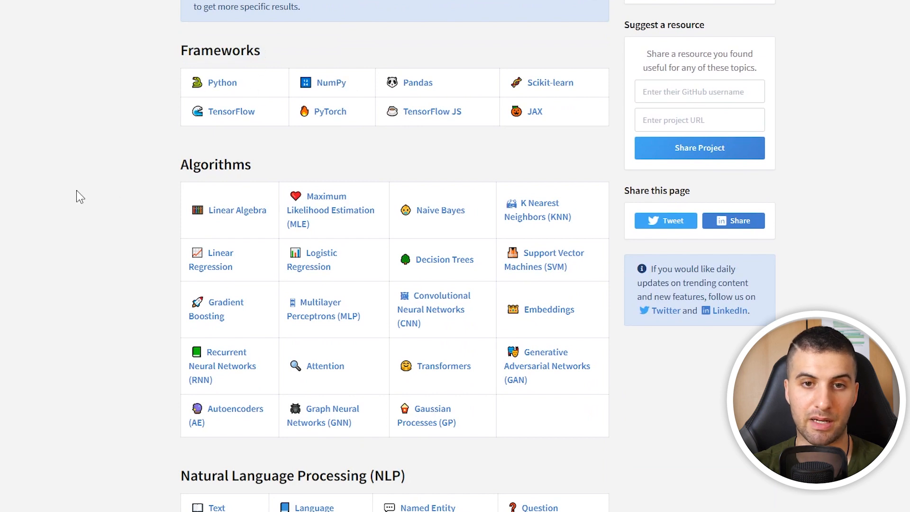
scroll(down, 3)
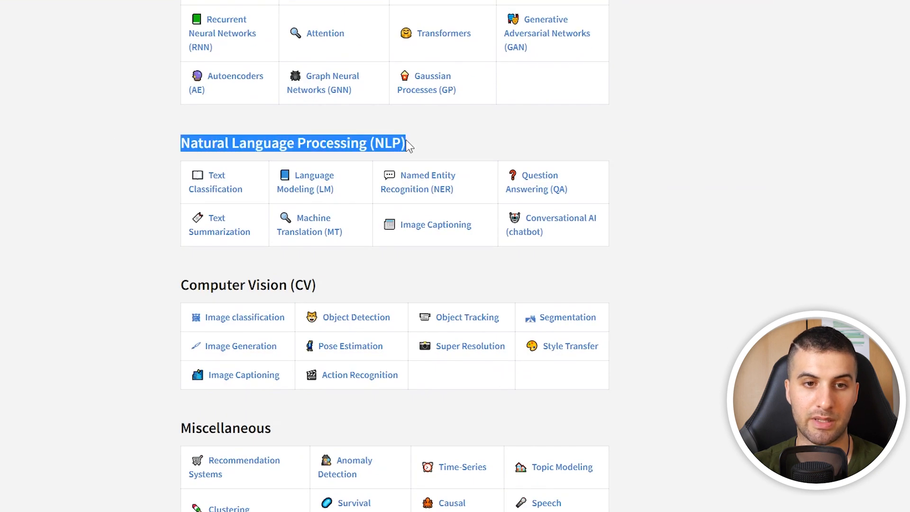
scroll(down, 3)
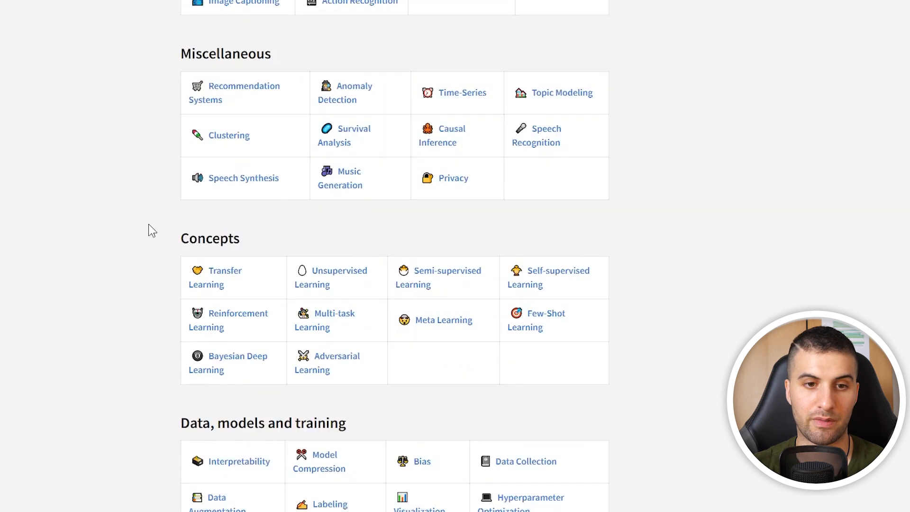
scroll(down, 3)
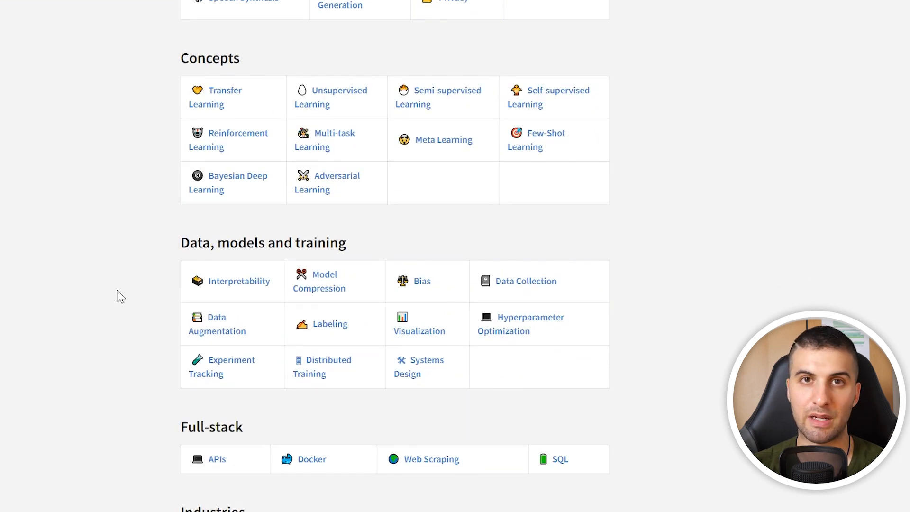
scroll(down, 3)
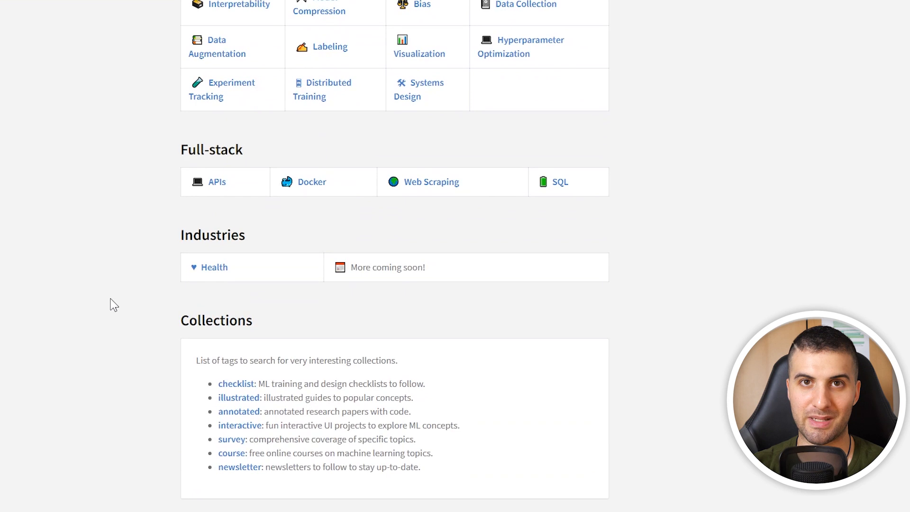
scroll(up, 3)
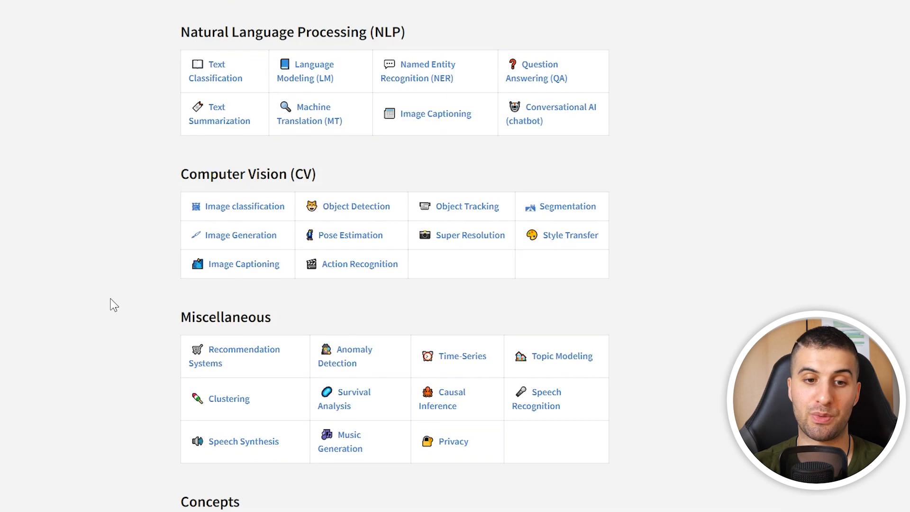
scroll(up, 3)
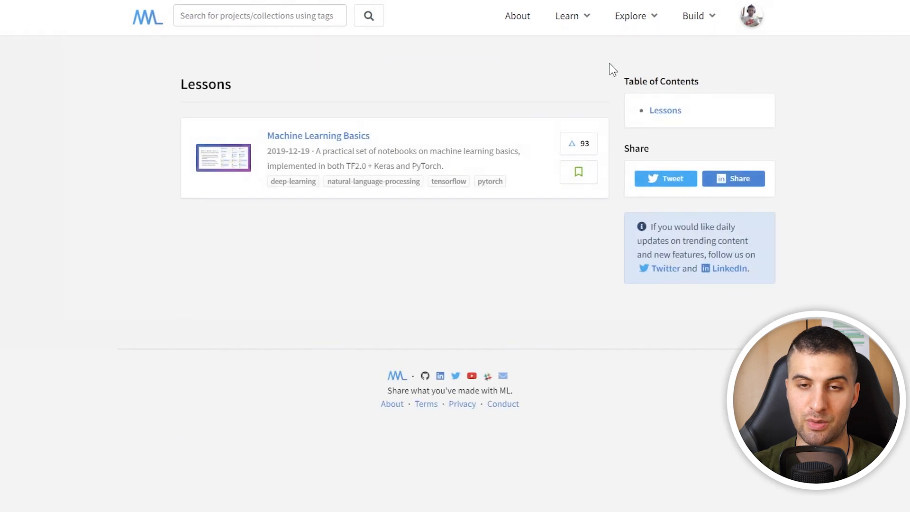
mouse_move(308, 144)
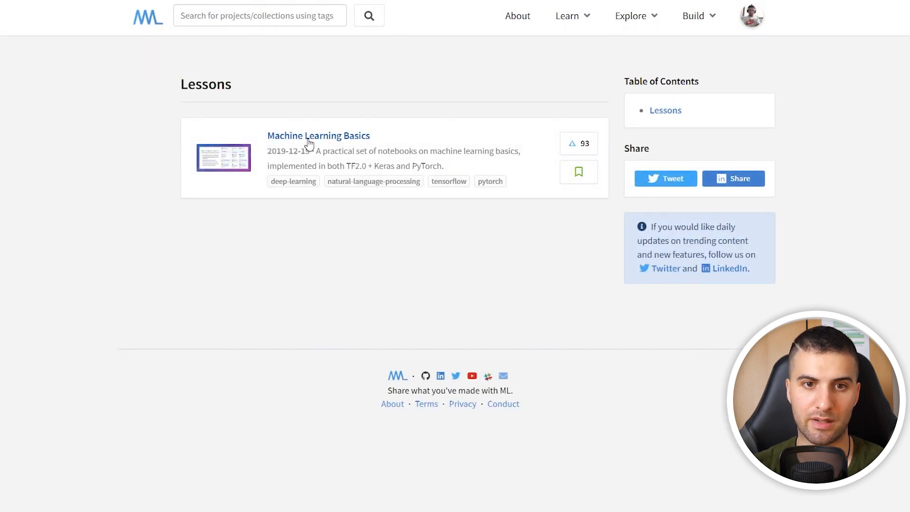
- Upvote the Machine Learning Basics lesson project and follow its Code resource link
click(319, 135)
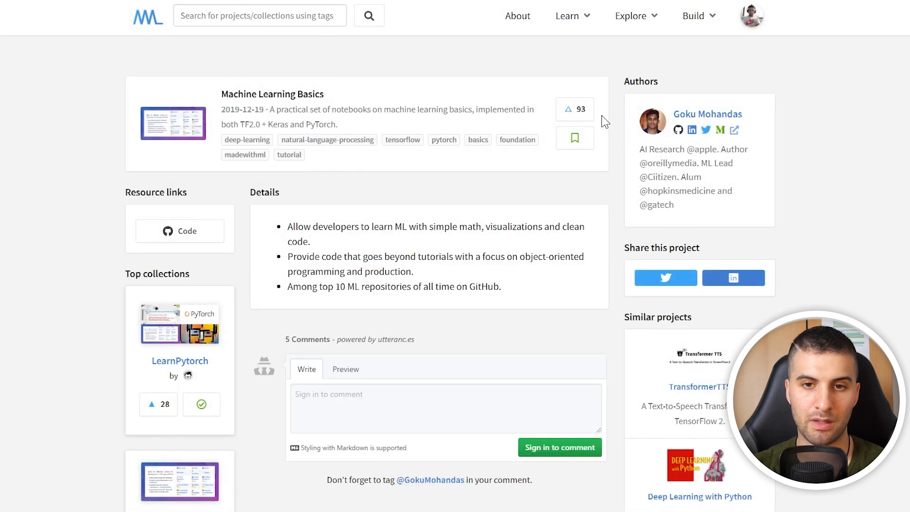
click(569, 110)
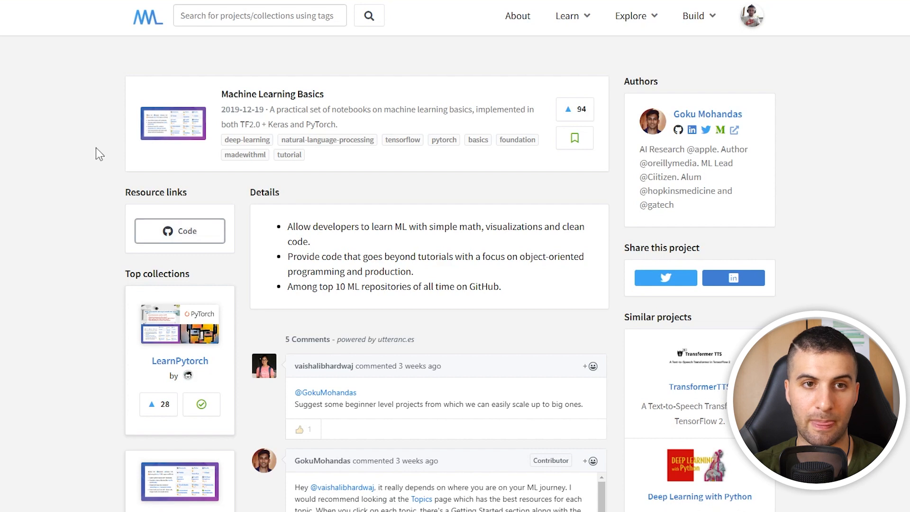
click(180, 231)
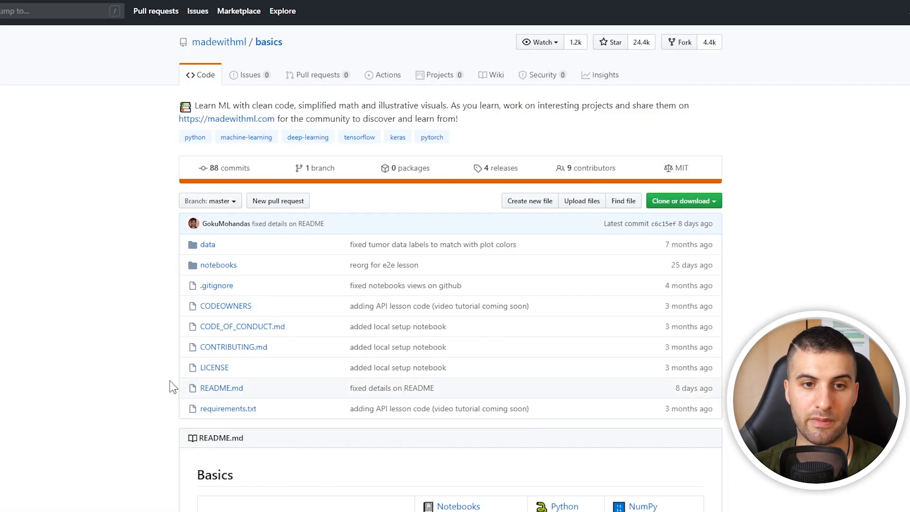
scroll(down, 3)
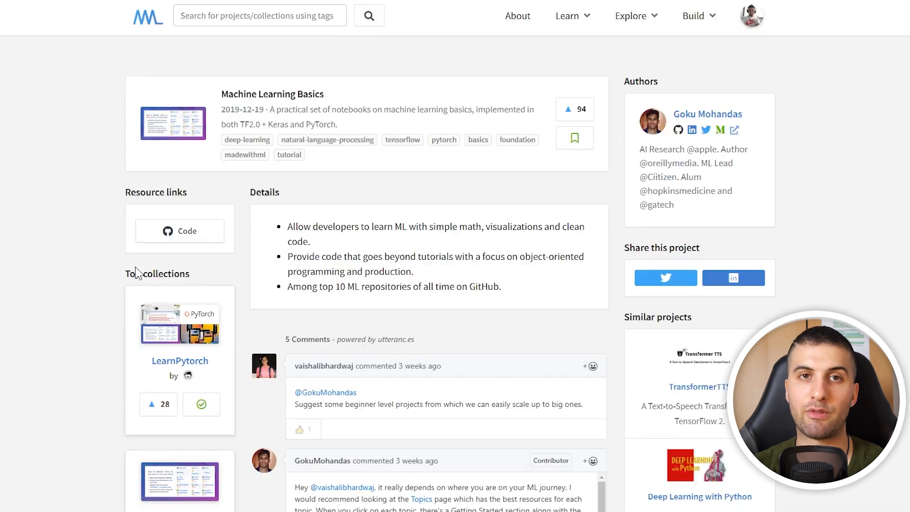
scroll(down, 3)
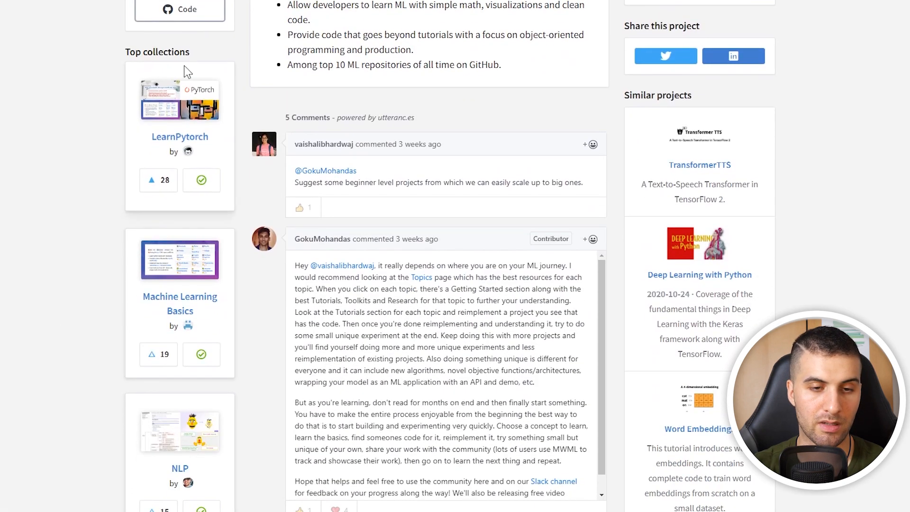
scroll(down, 3)
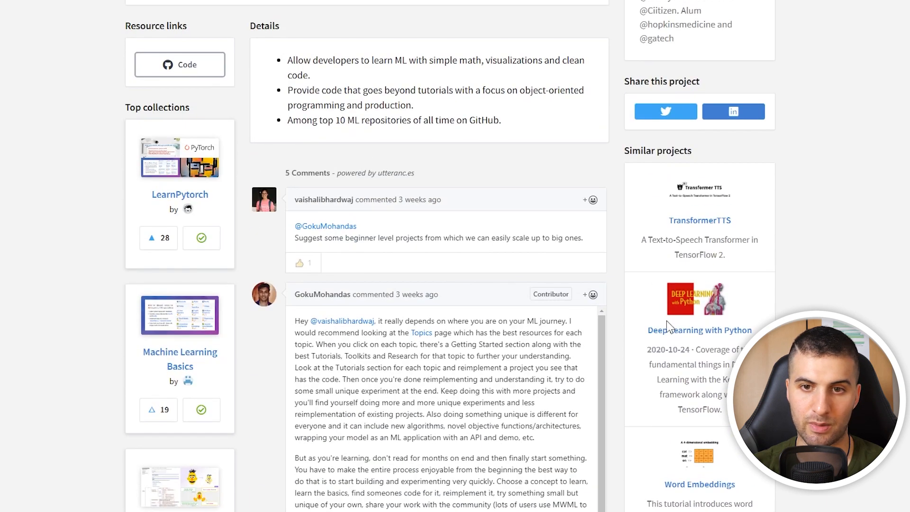
scroll(up, 3)
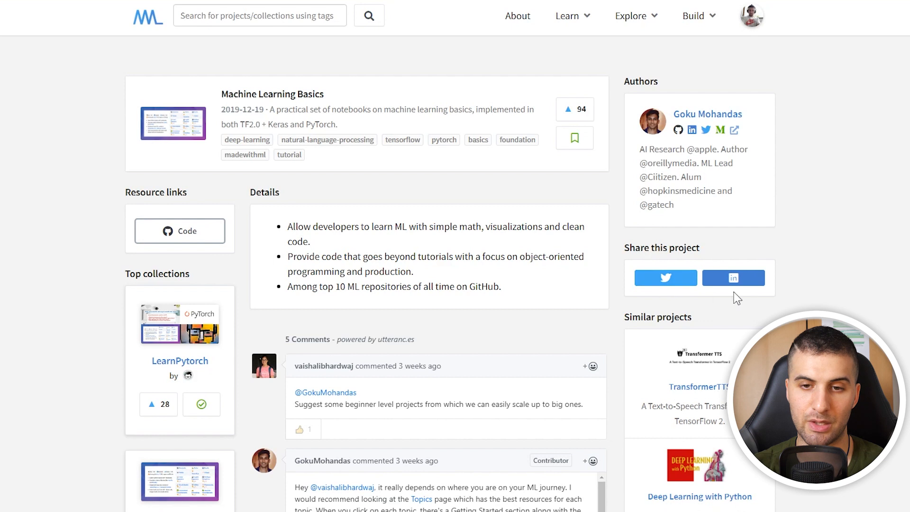
mouse_move(718, 302)
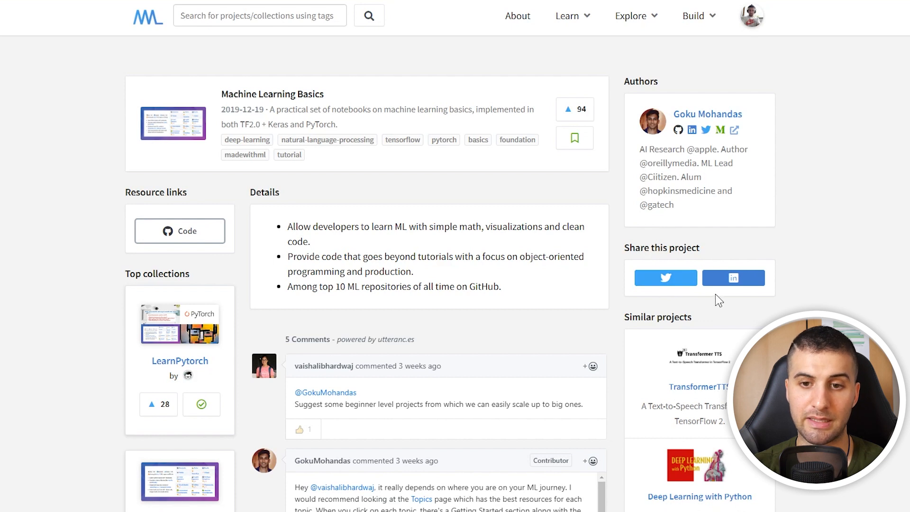
mouse_move(720, 101)
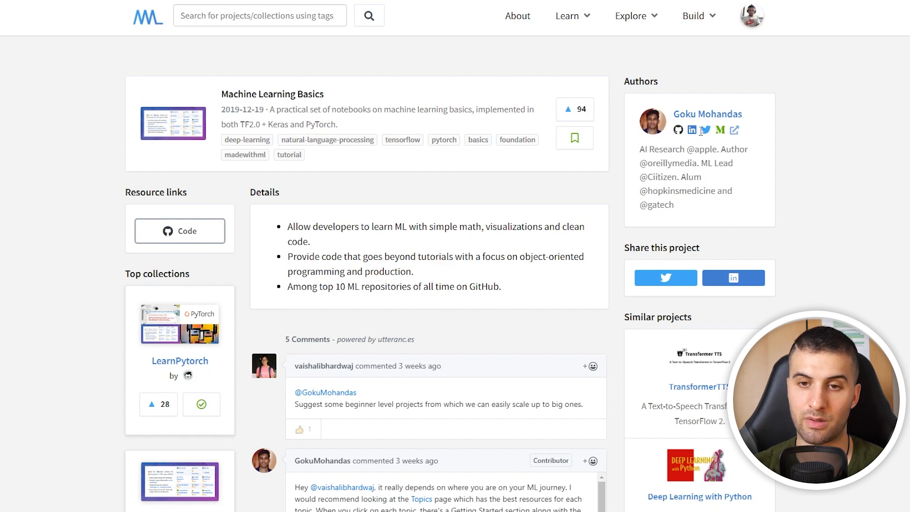
mouse_move(651, 27)
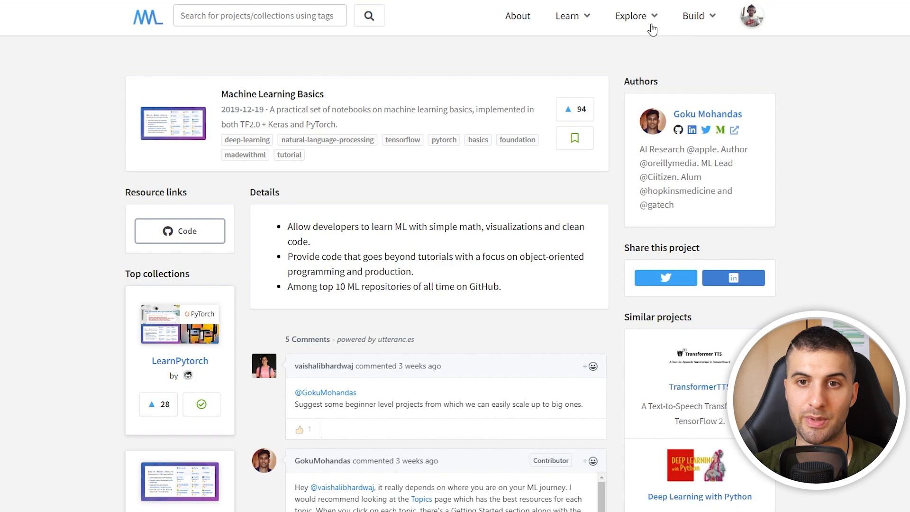
- Choose Projects from the Explore menu and scroll the trending projects list
click(632, 15)
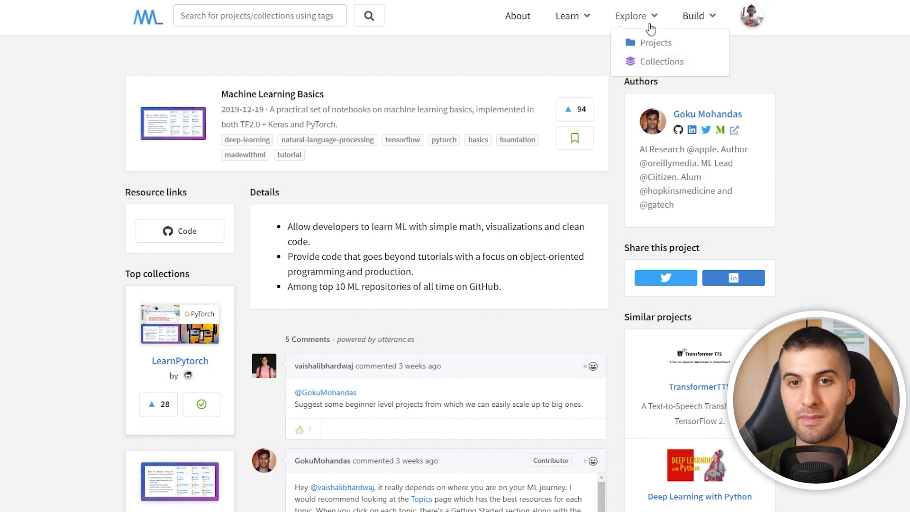
mouse_move(648, 19)
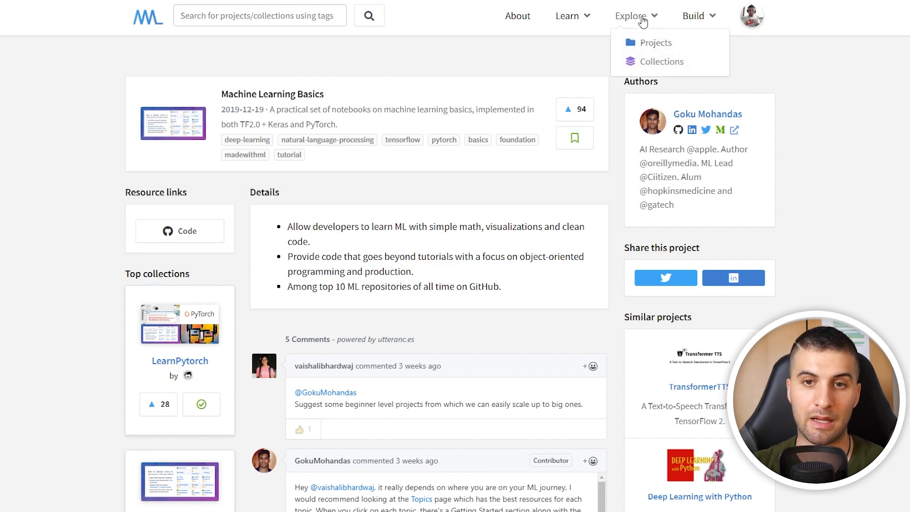
click(656, 43)
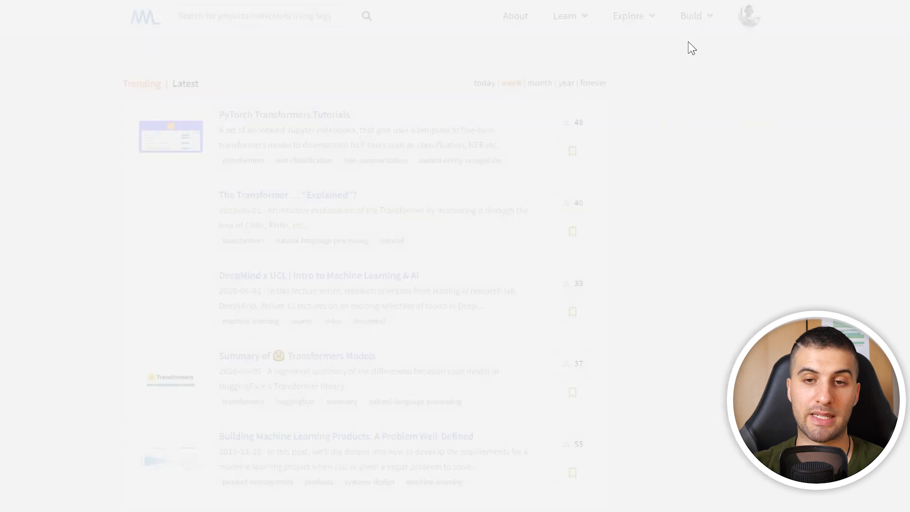
scroll(down, 3)
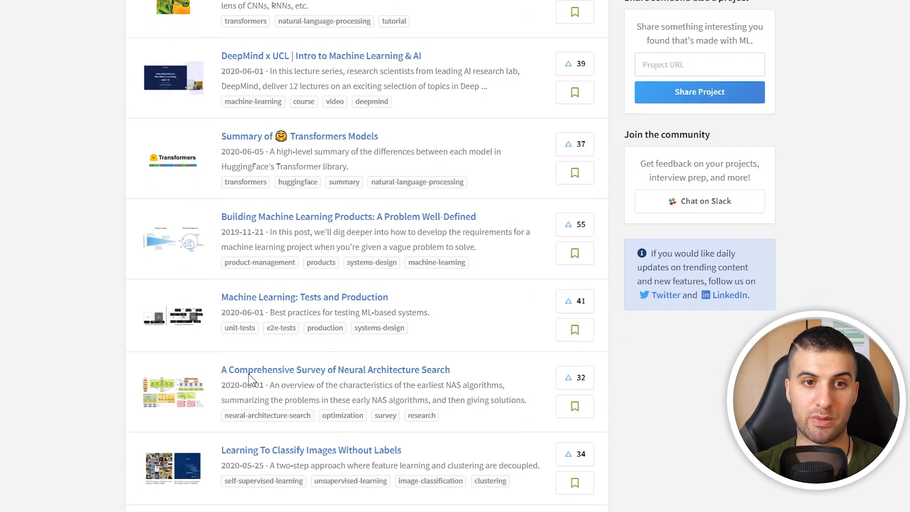
scroll(up, 3)
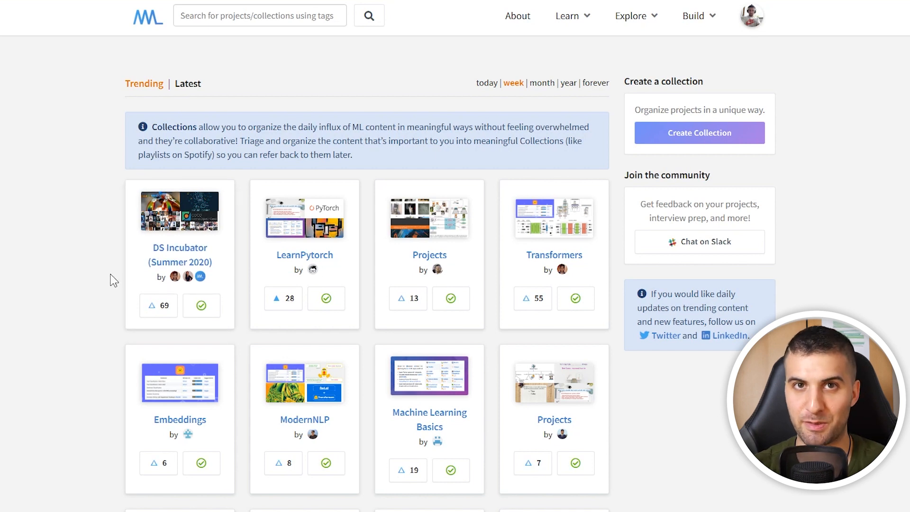
- Scroll down and back up through the trending collection cards
scroll(down, 3)
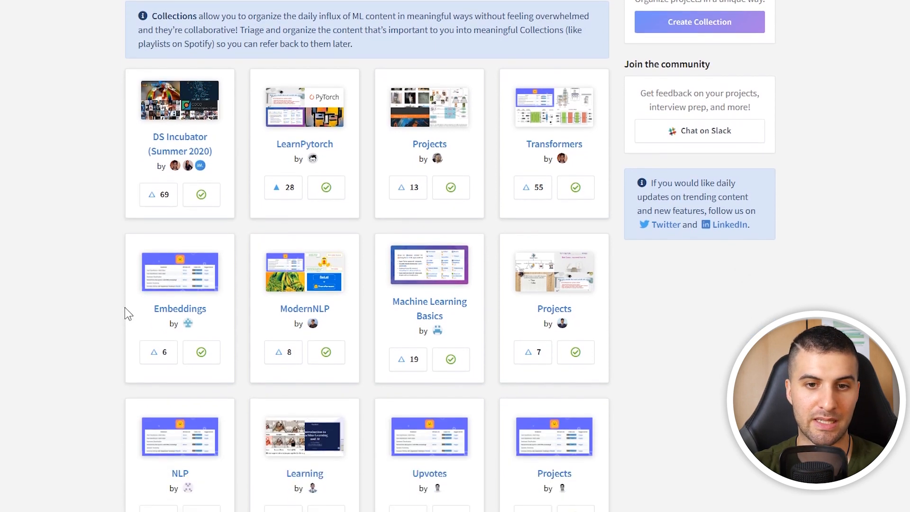
scroll(up, 3)
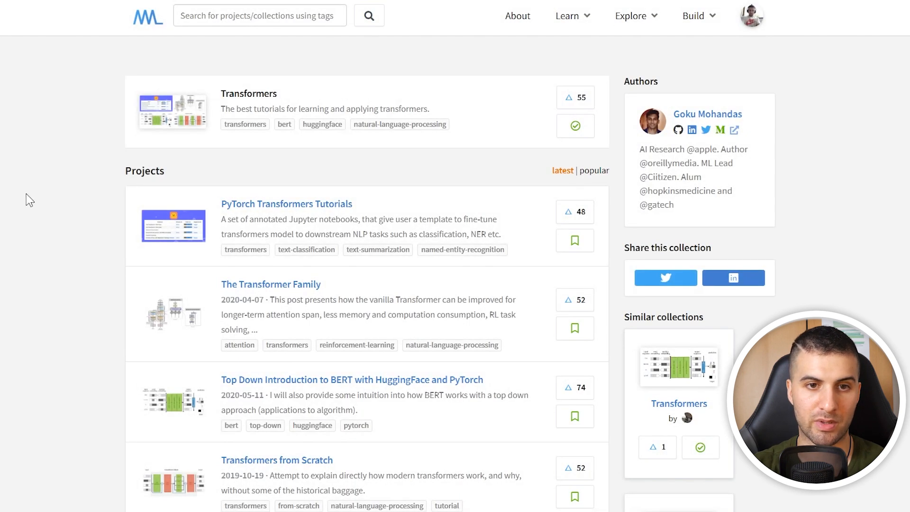
mouse_move(357, 174)
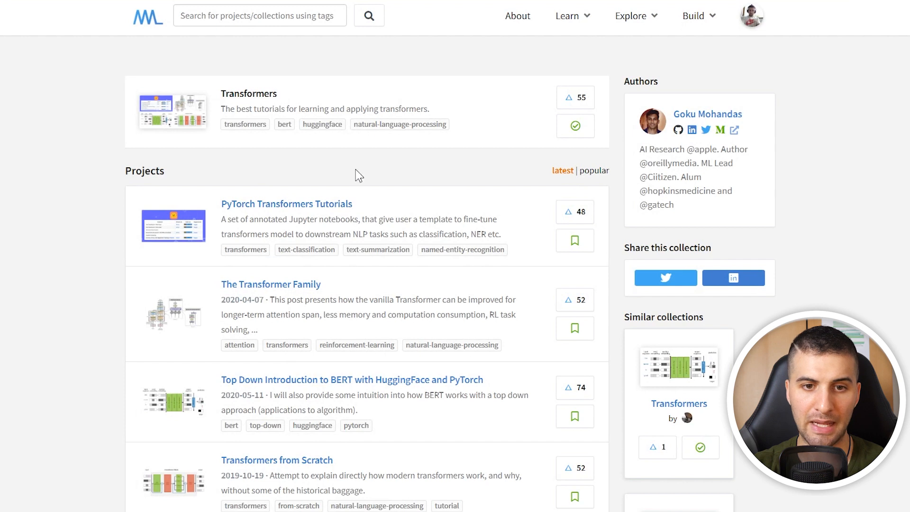
- Scroll through the Transformers collection's six projects, then return to the top
scroll(down, 3)
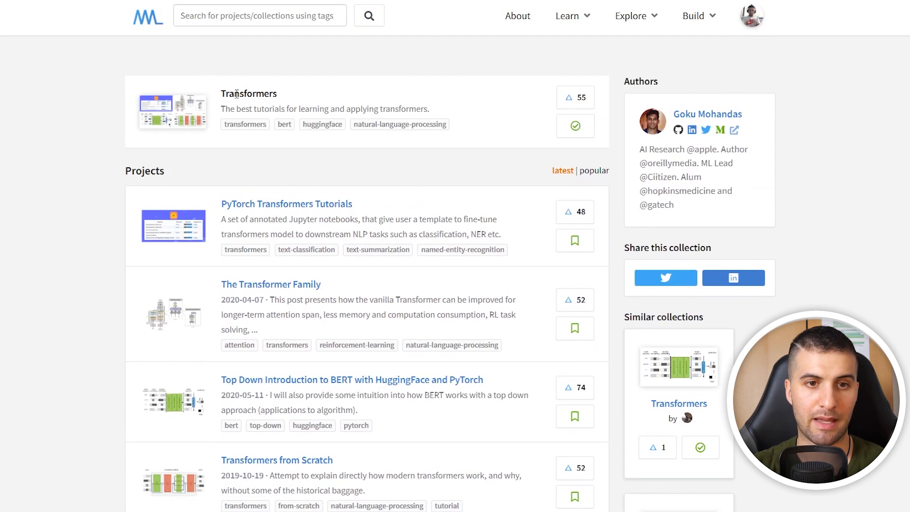
mouse_move(224, 159)
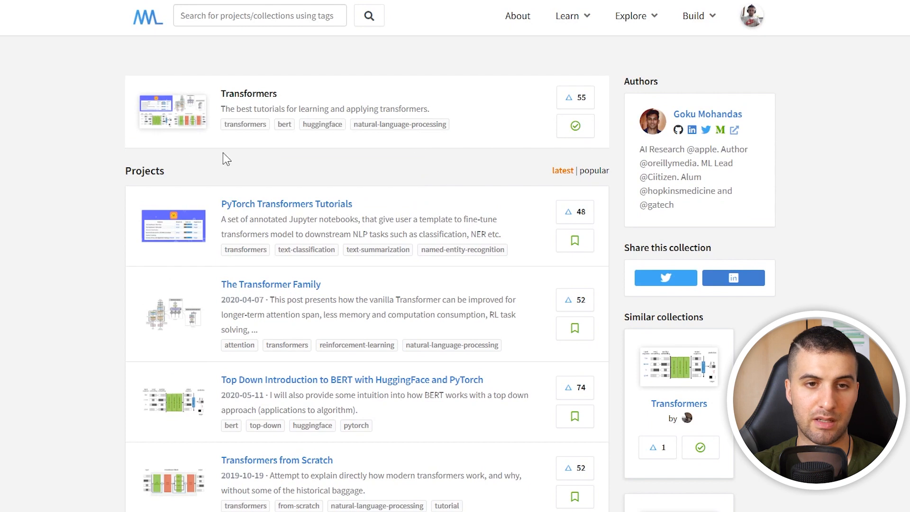
scroll(down, 3)
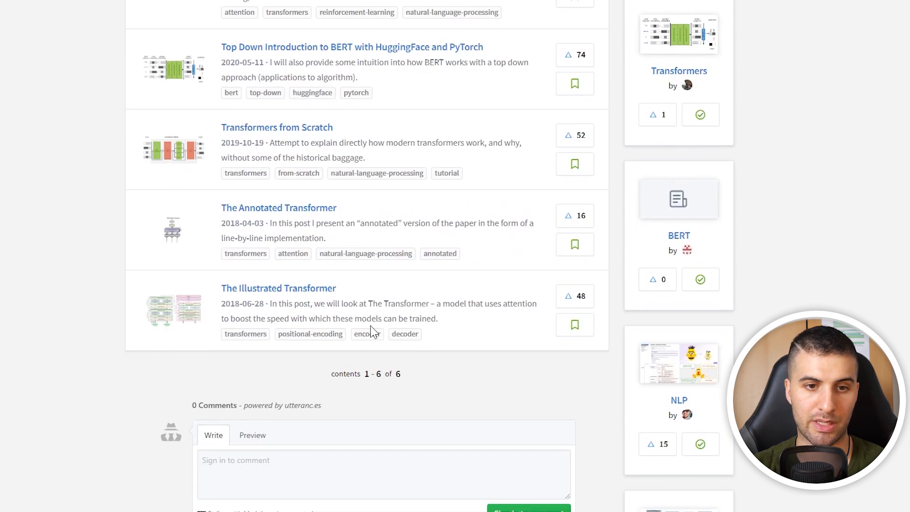
scroll(up, 3)
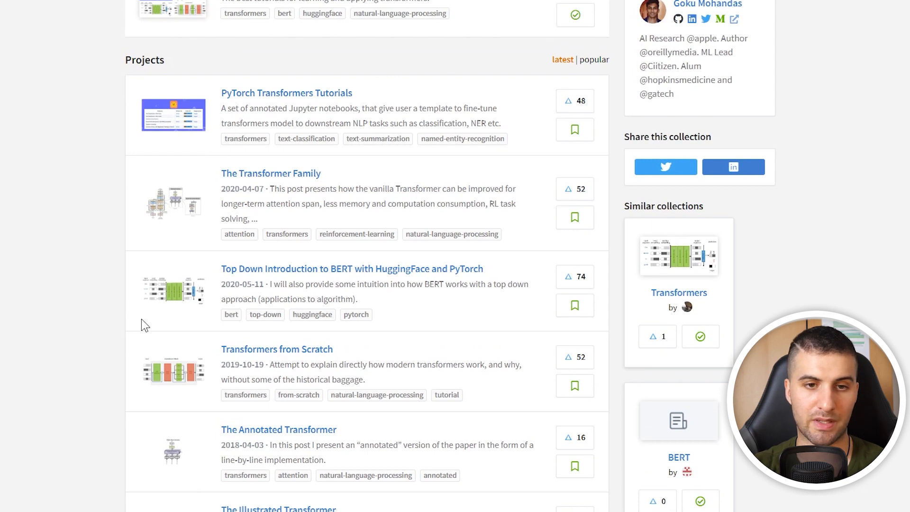
scroll(up, 3)
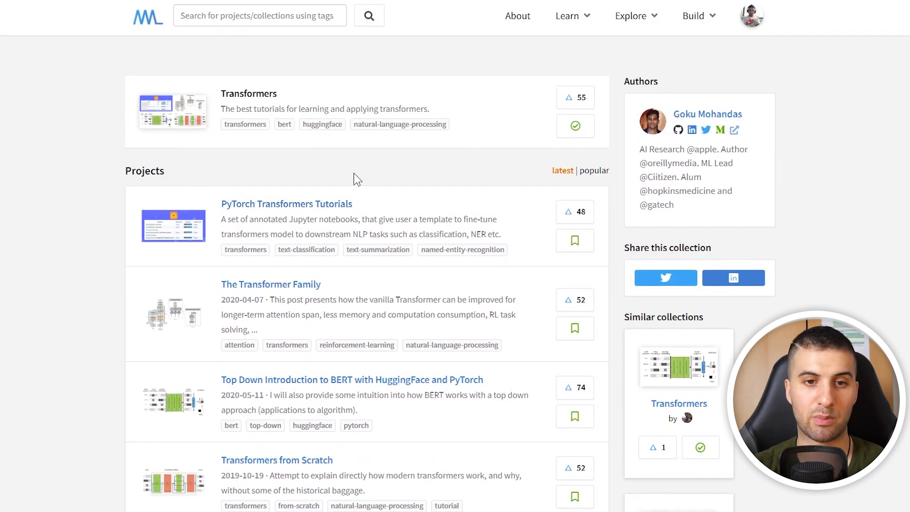